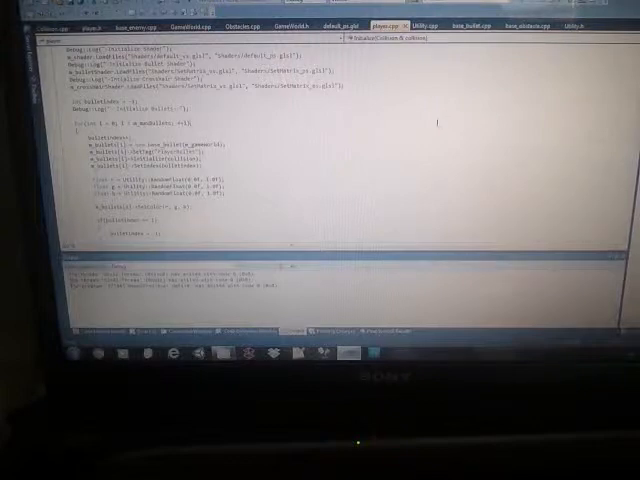
scroll("down", 3)
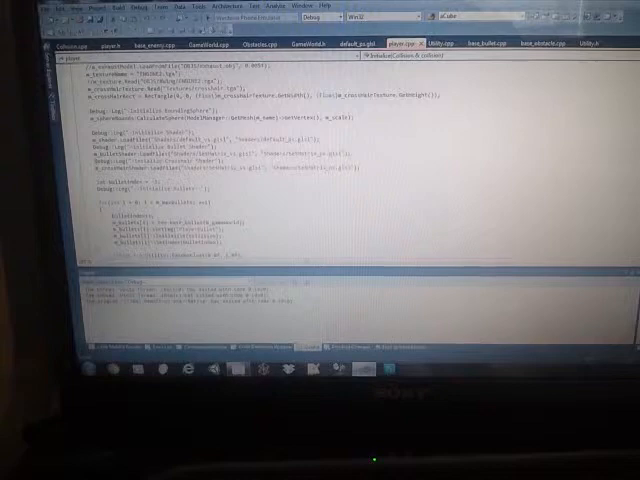
scroll("down", 3)
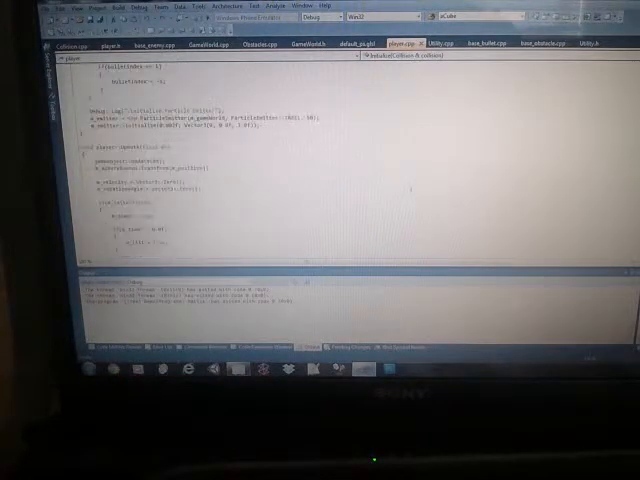